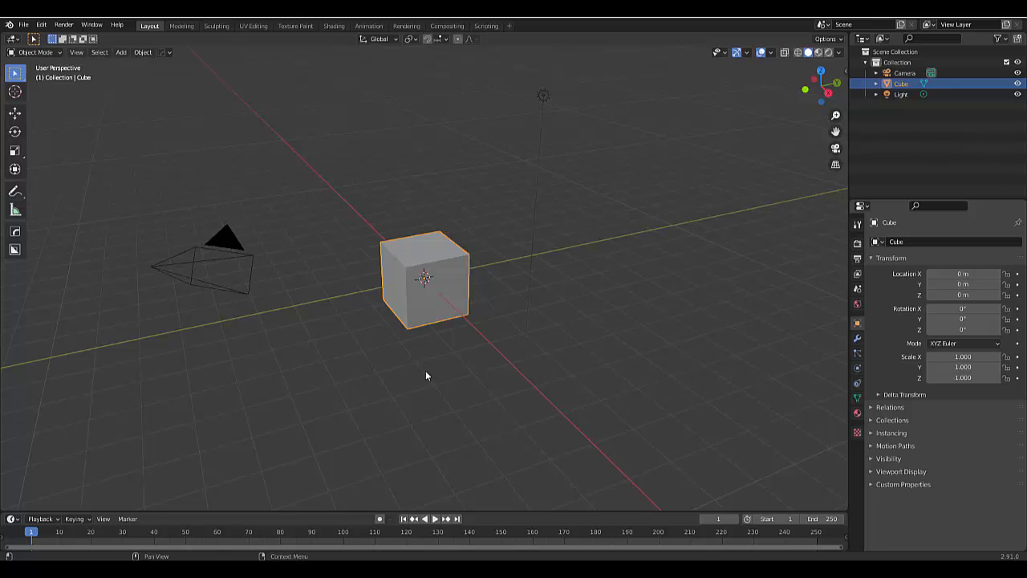
Select the camera in the viewport so it becomes the active object.
left_click(224, 257)
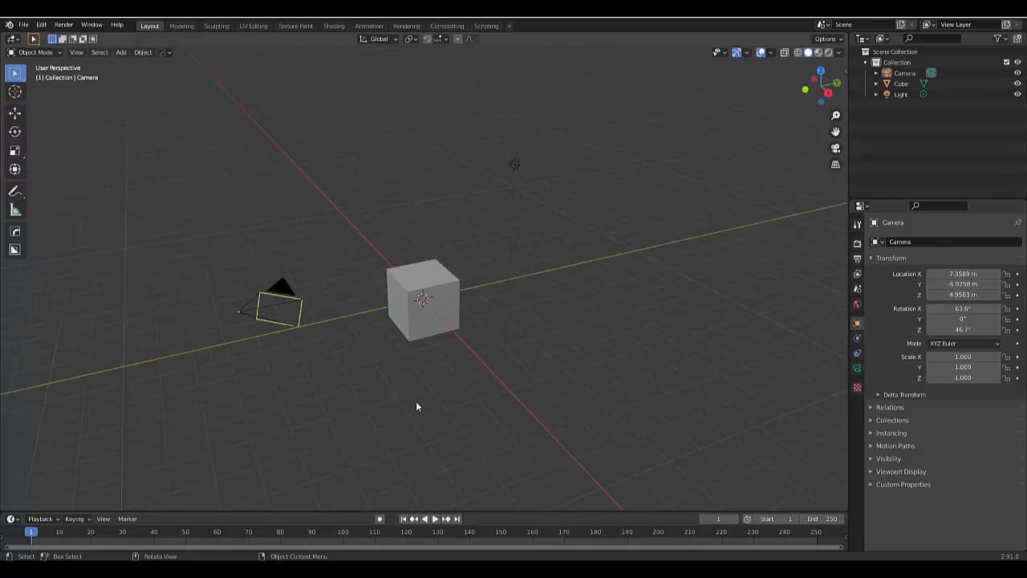
mouse_move(360, 310)
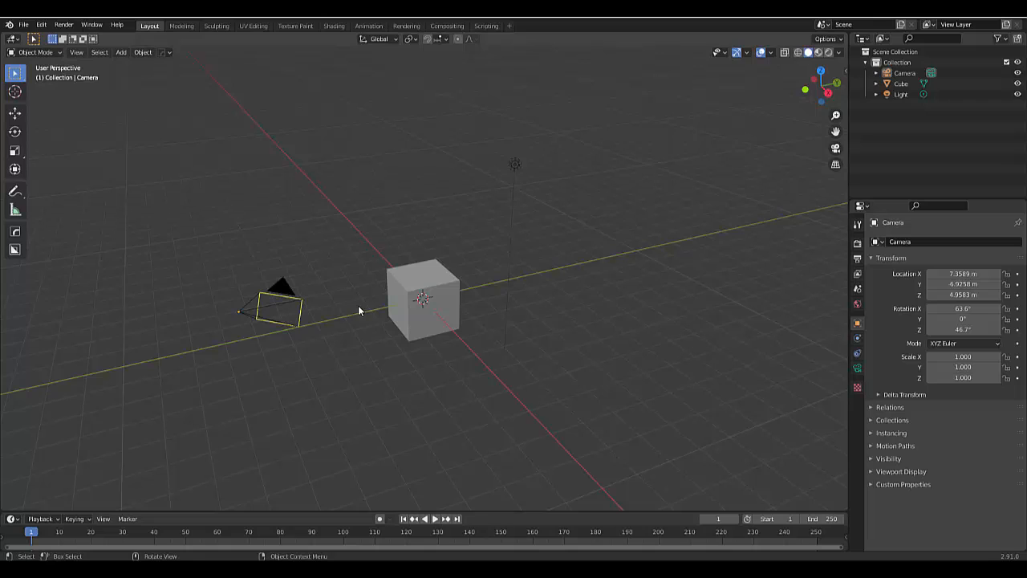
Add a plane mesh and scale it up about 11.6 times beneath the cube.
left_click(120, 52)
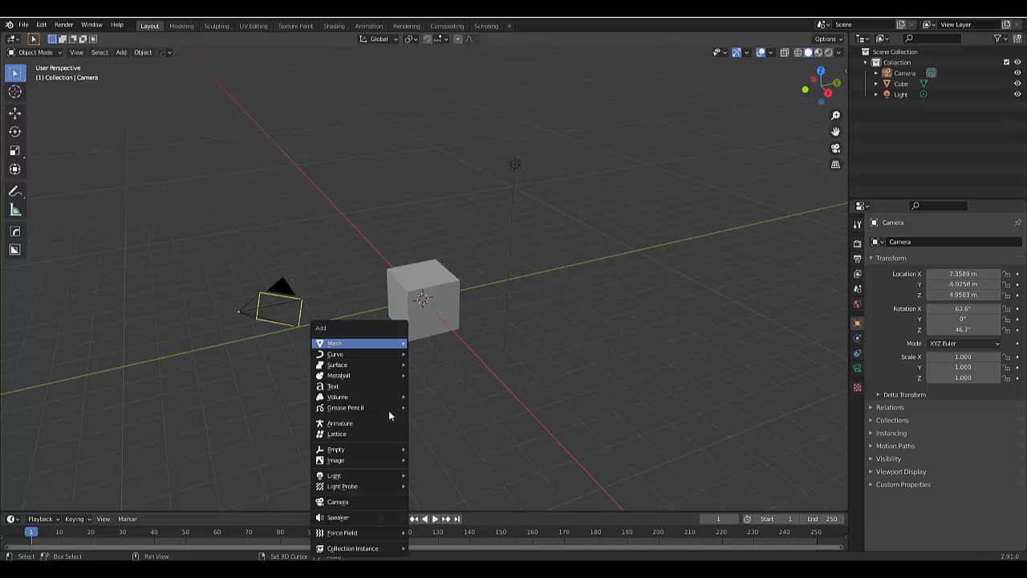
mouse_move(334, 343)
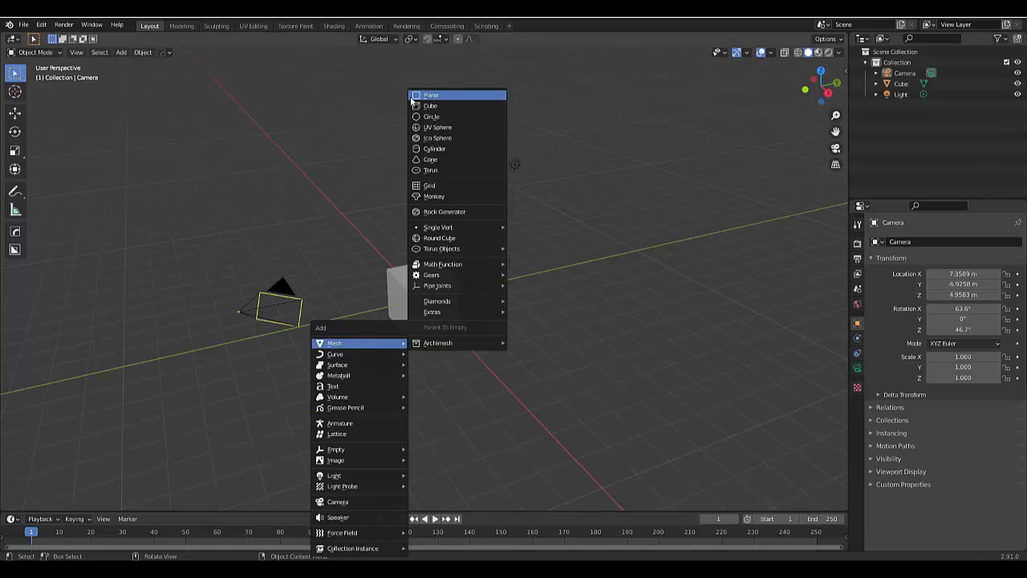
left_click(431, 94)
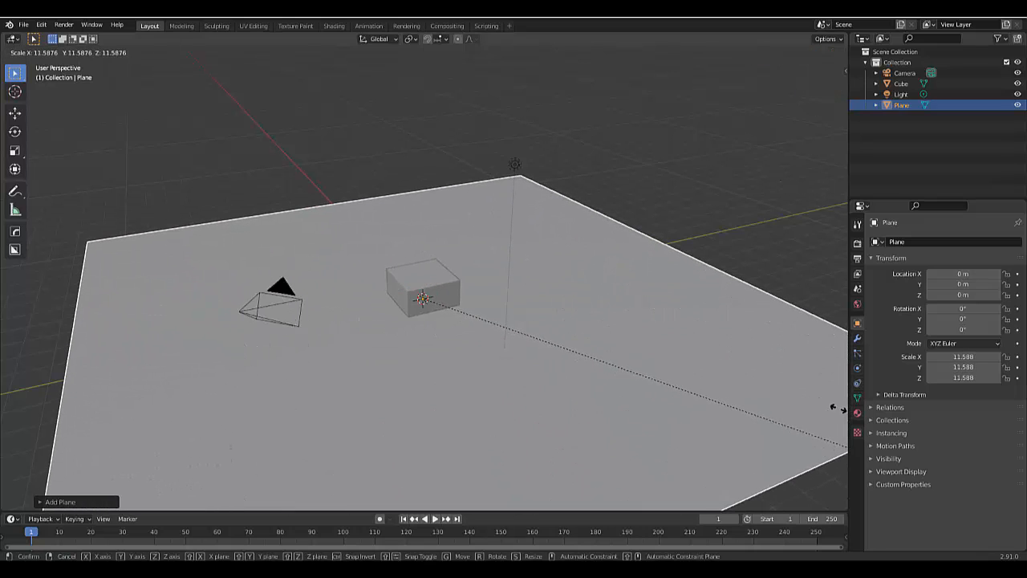
left_click(279, 352)
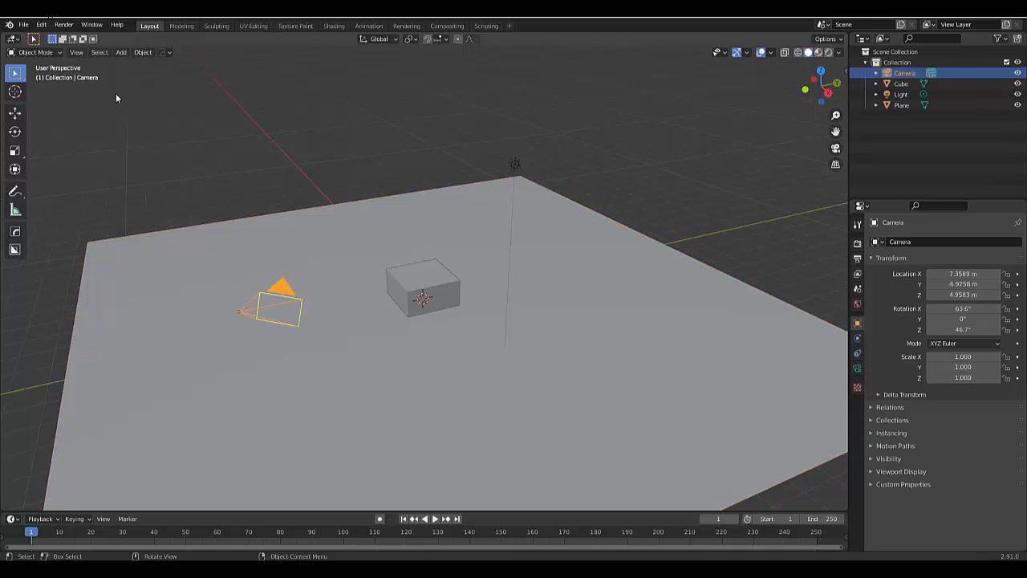
left_click(77, 53)
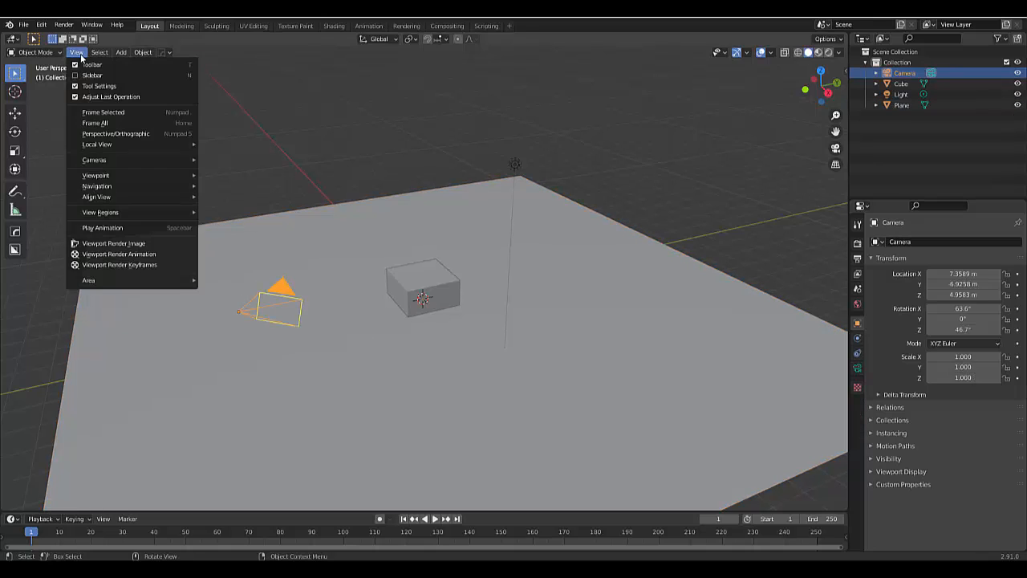
mouse_move(96, 144)
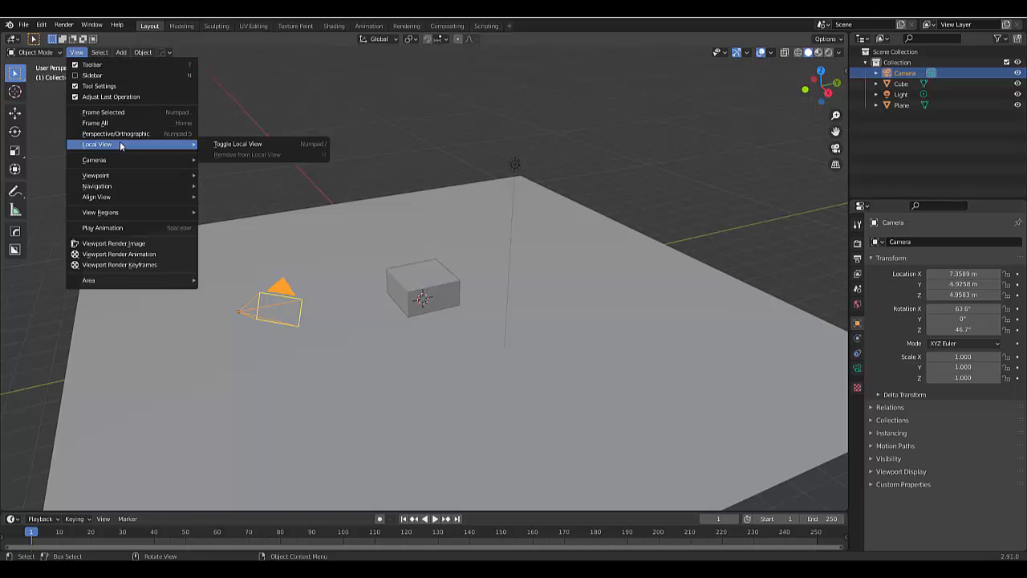
mouse_move(136, 175)
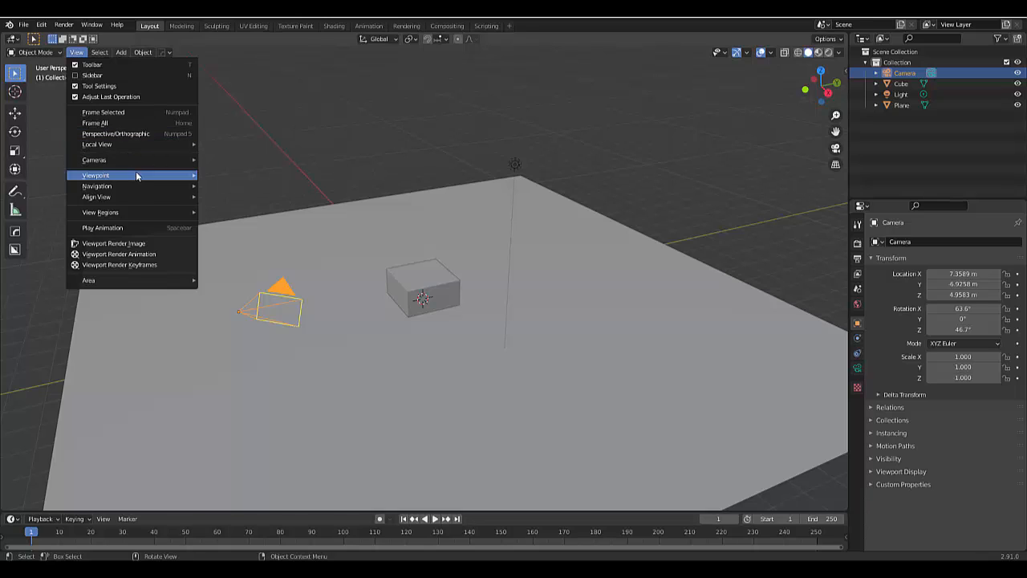
mouse_move(96, 185)
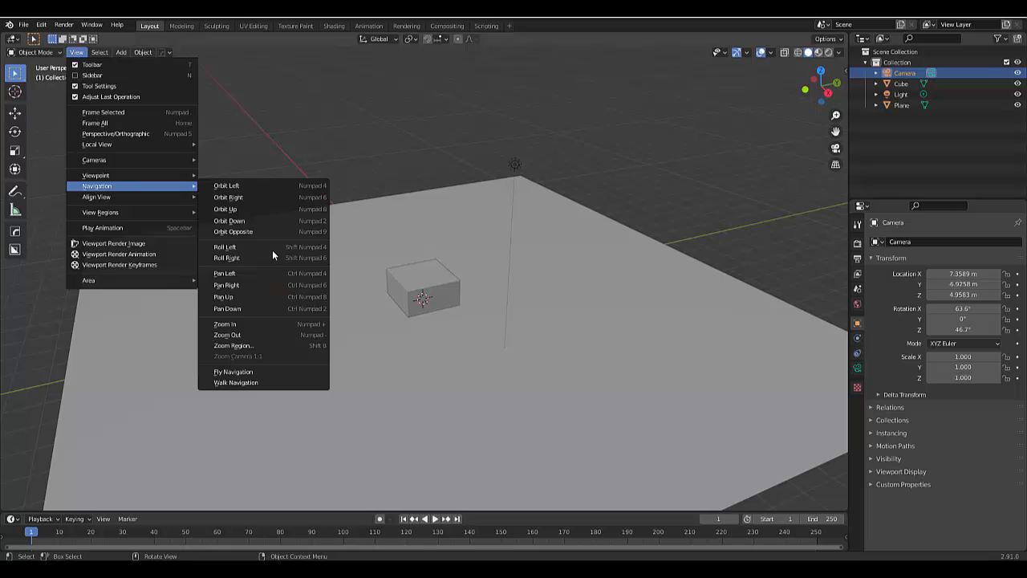
left_click(236, 382)
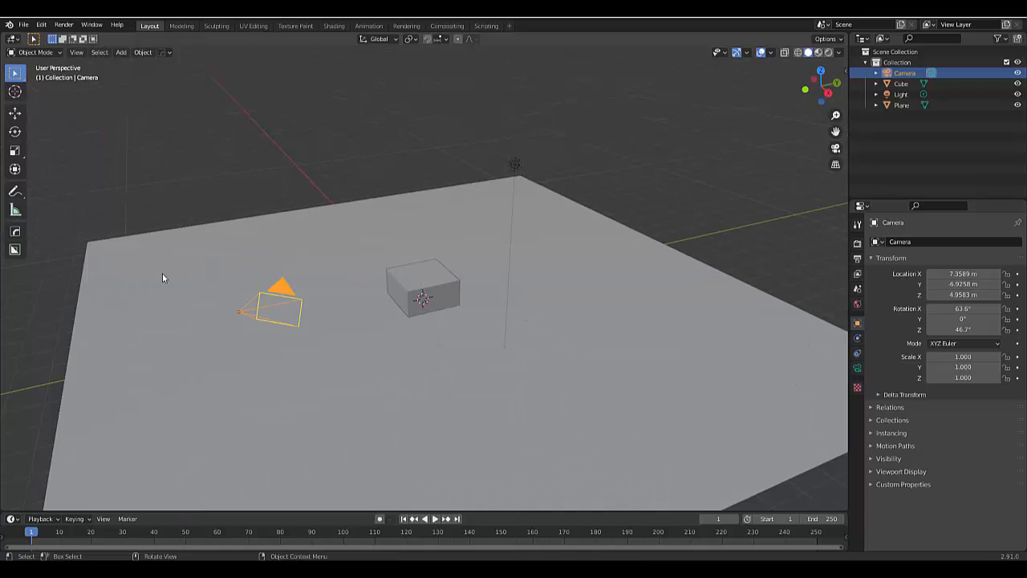
Switch to camera view and walk the camera down to 1.6 m above the ground.
left_click(835, 148)
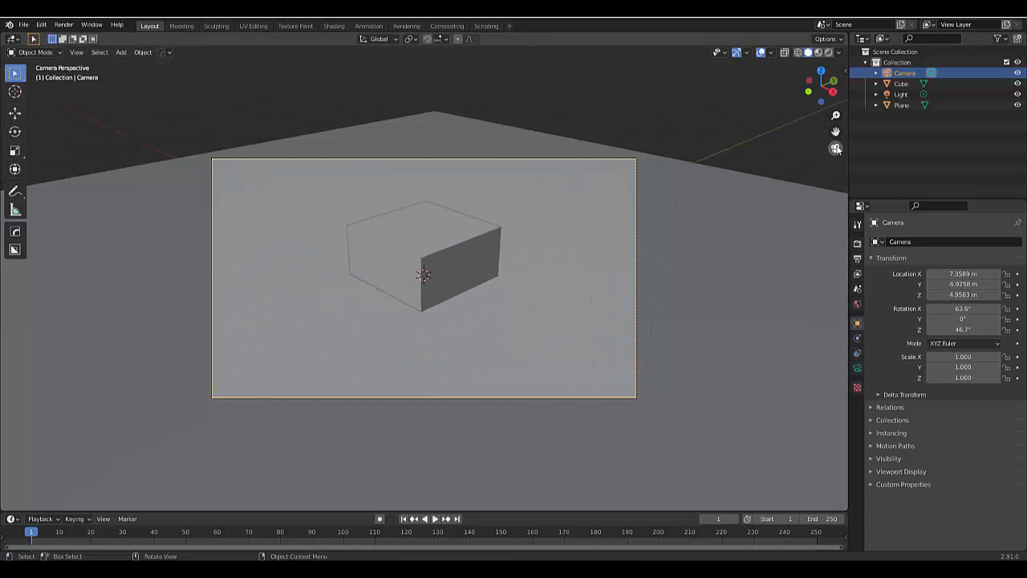
left_click(81, 52)
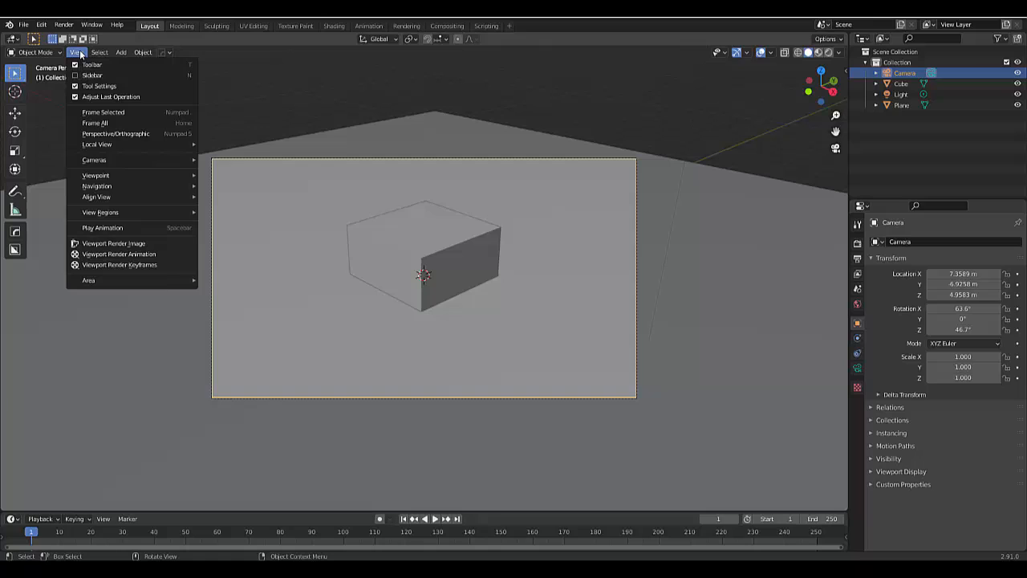
mouse_move(112, 184)
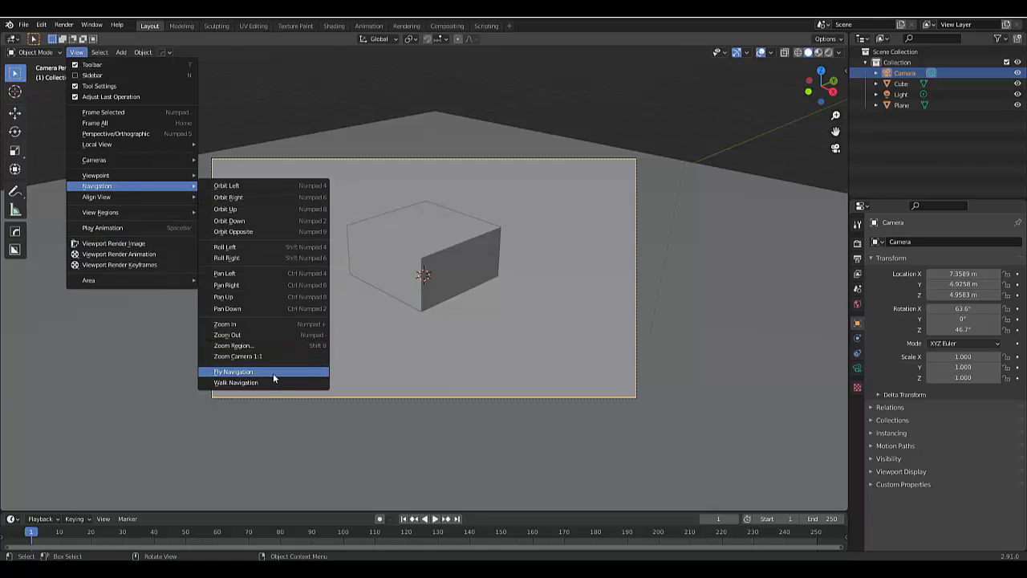
left_click(233, 371)
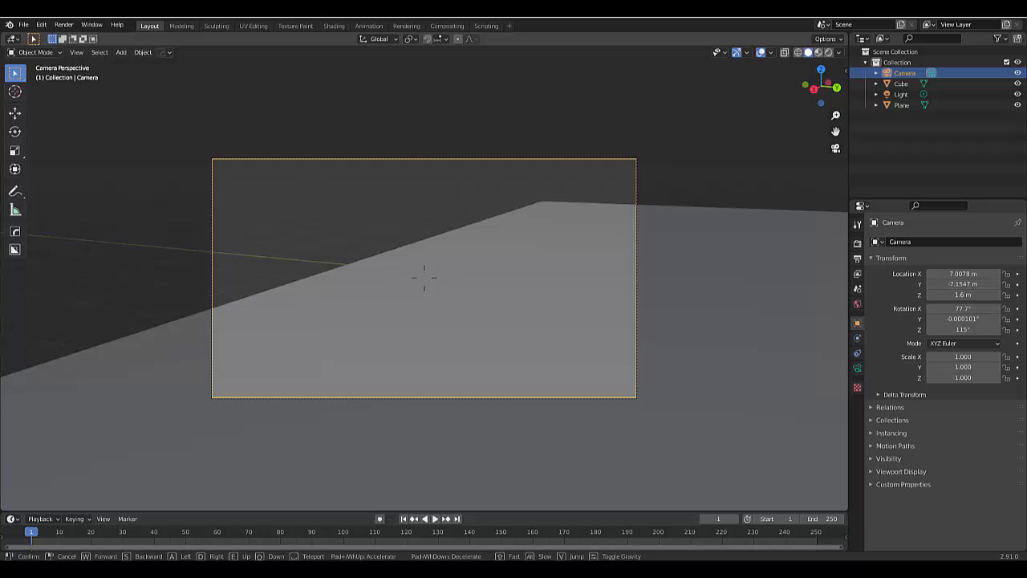
mouse_move(660, 363)
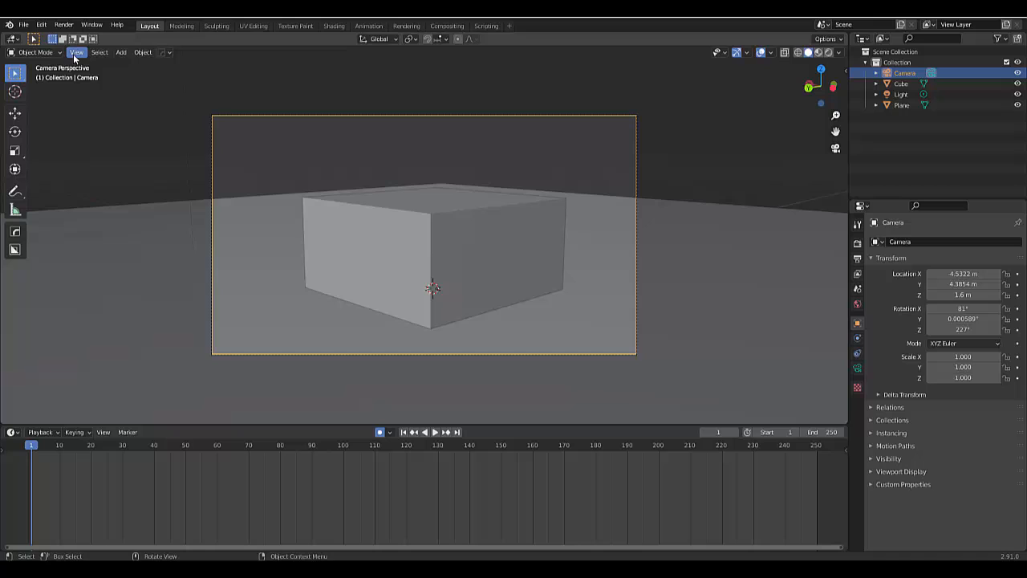
Walk the camera close to the cube and keyframe location and rotation on frame 1.
left_click(77, 52)
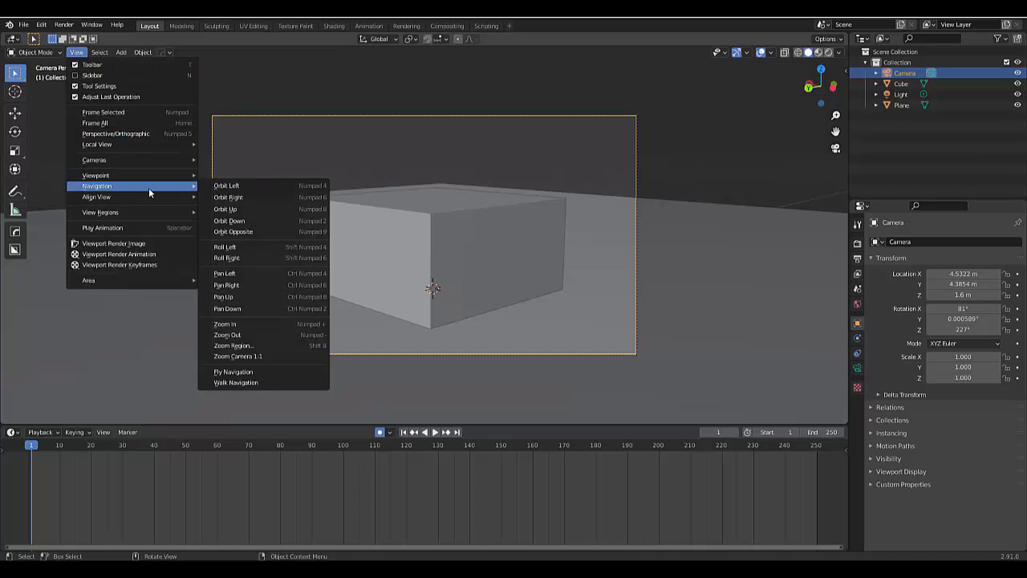
left_click(236, 382)
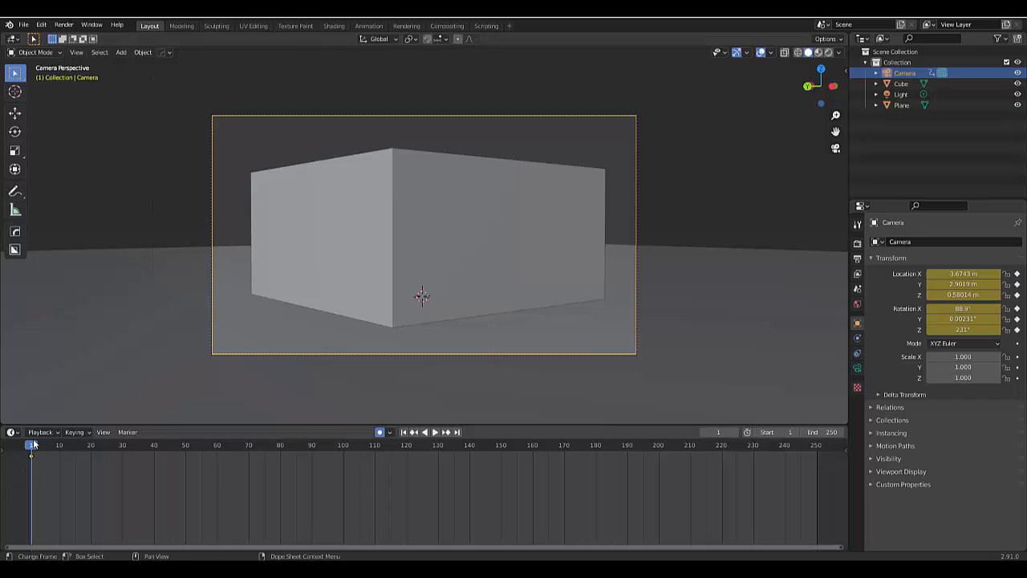
At frame 50, walk the camera to a new pose and keyframe location and rotation.
left_click(438, 431)
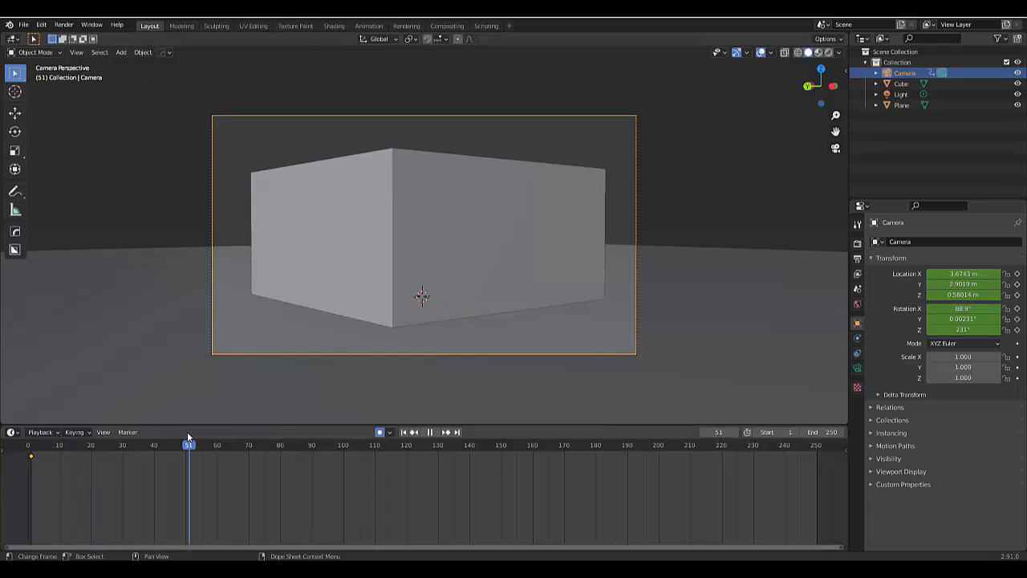
left_click(79, 52)
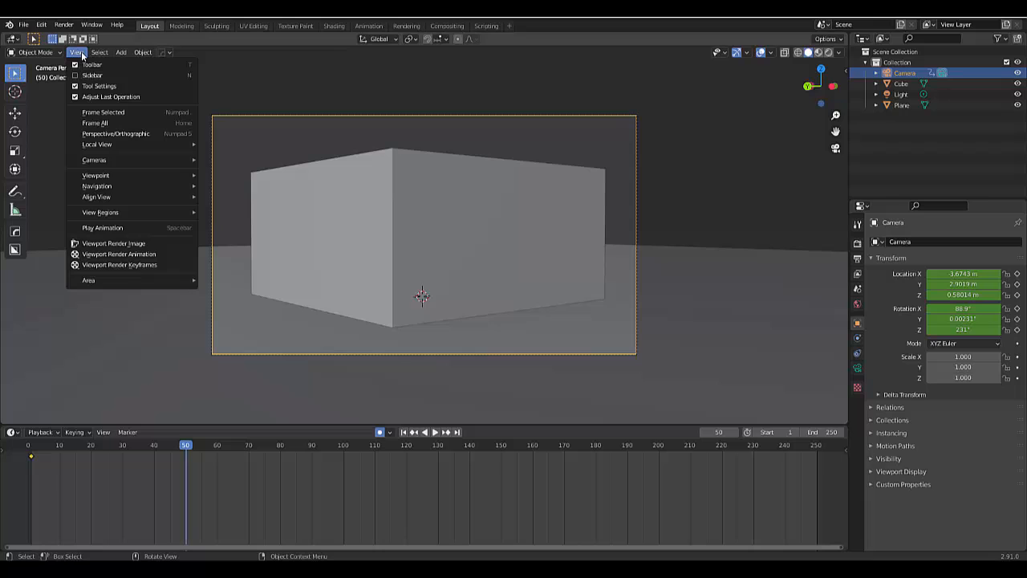
mouse_move(96, 185)
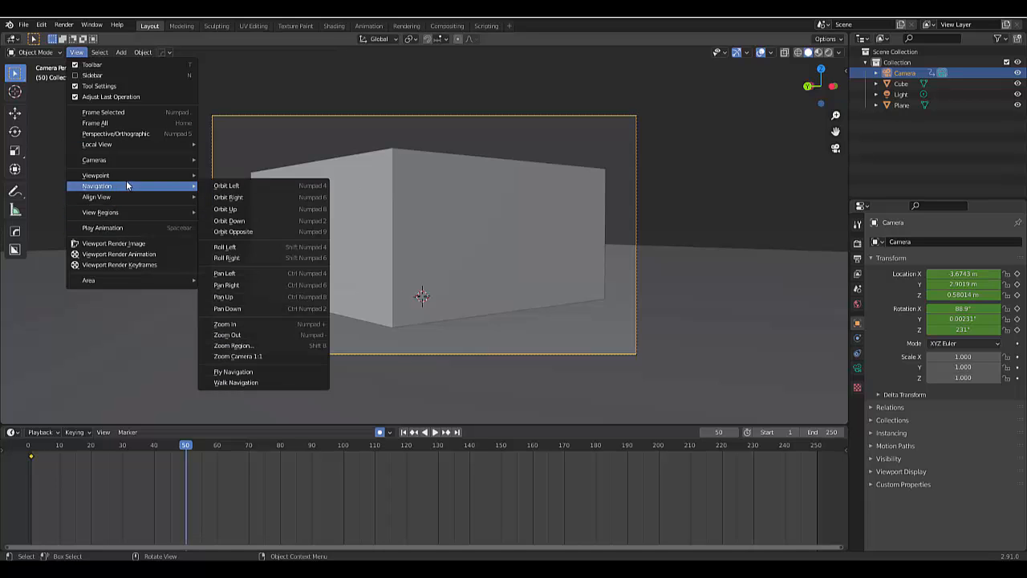
left_click(233, 372)
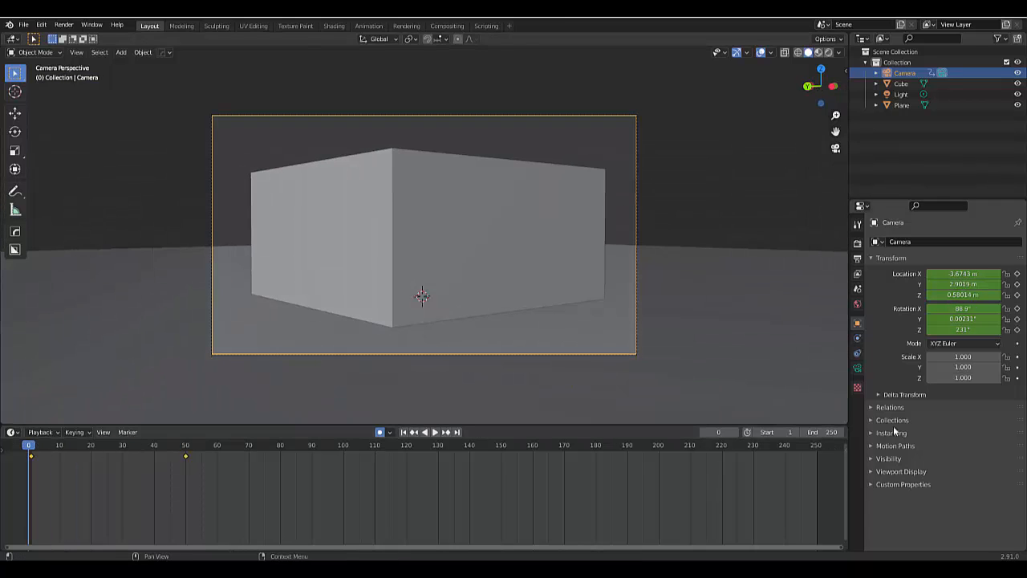
Scrub the playhead to frame 53 to preview the camera animation.
left_click(437, 432)
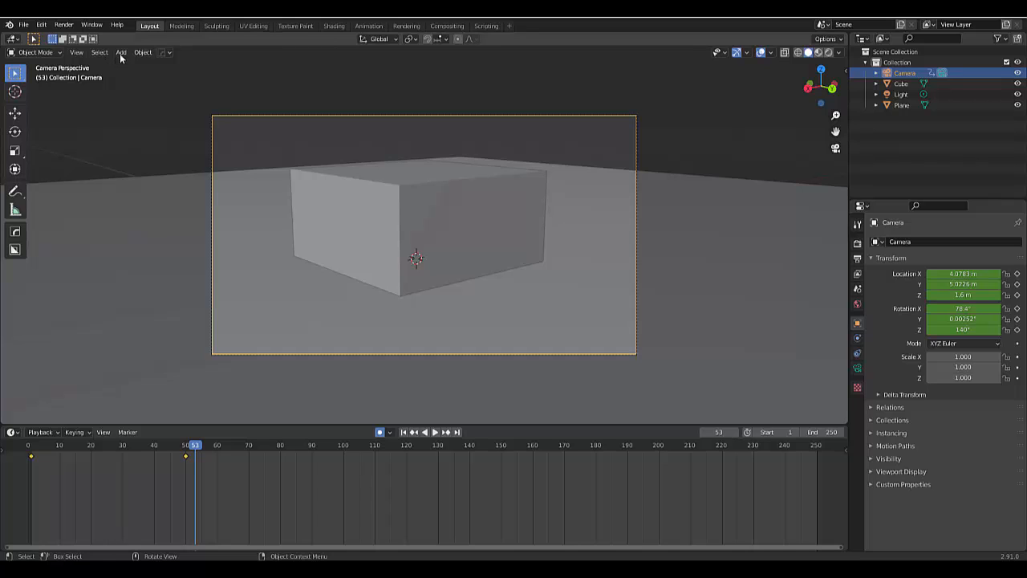
mouse_move(195, 457)
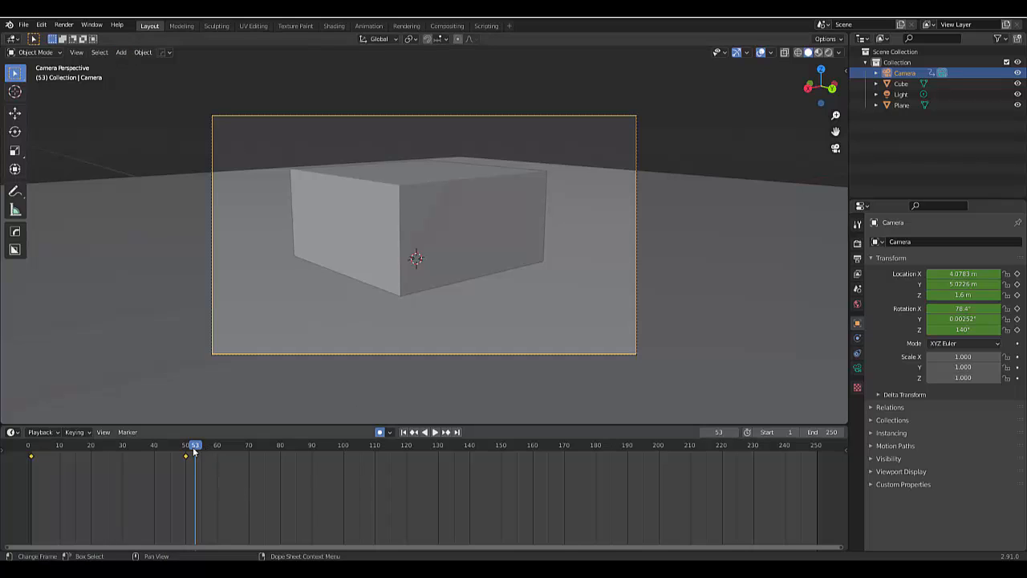